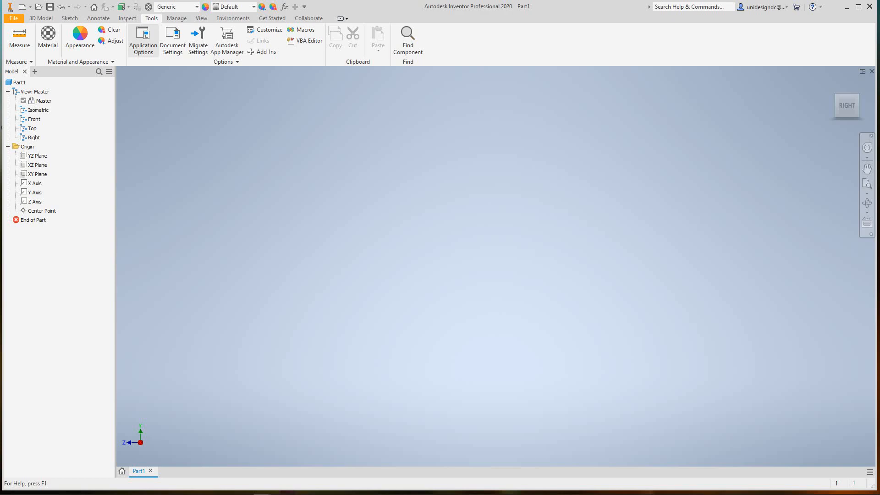
pyautogui.moveTo(142, 40)
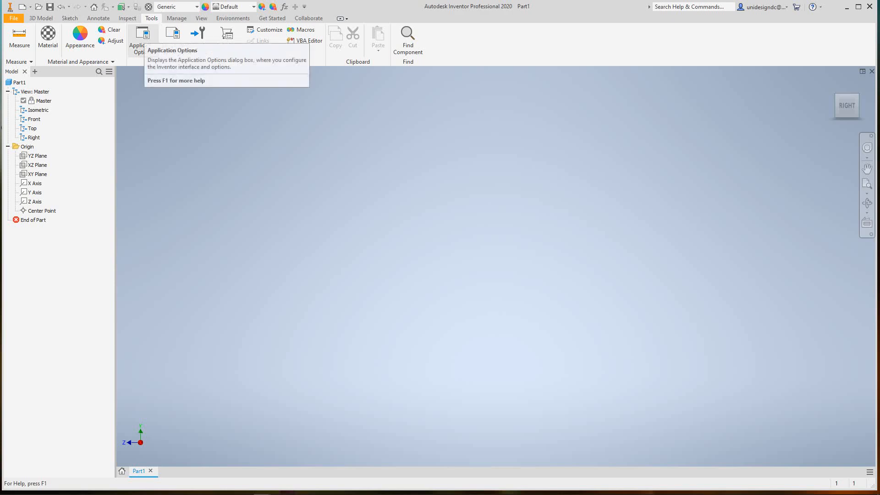
# Step: Open Application Options from the Tools tab
pyautogui.click(143, 40)
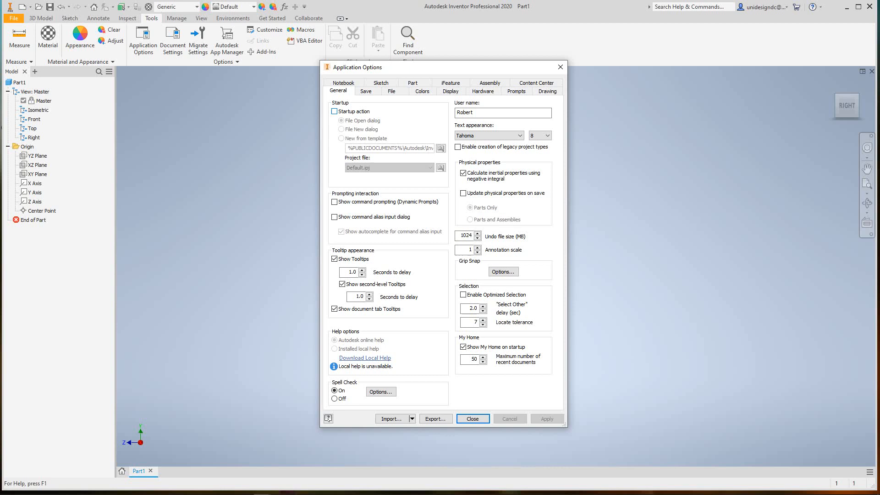
# Step: Switch the Application Options dialog to its Colors settings
pyautogui.click(422, 91)
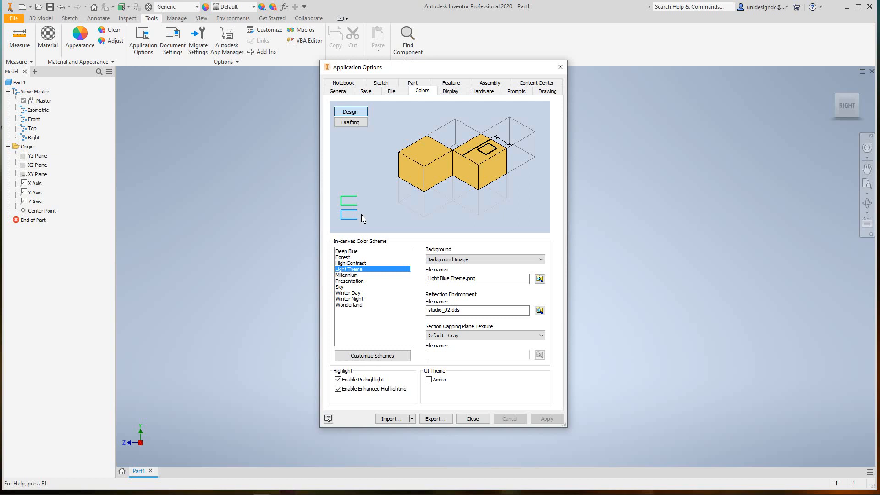
# Step: Select the Presentation scheme, open Customize Schemes, and expand Design's Background elements
pyautogui.click(350, 281)
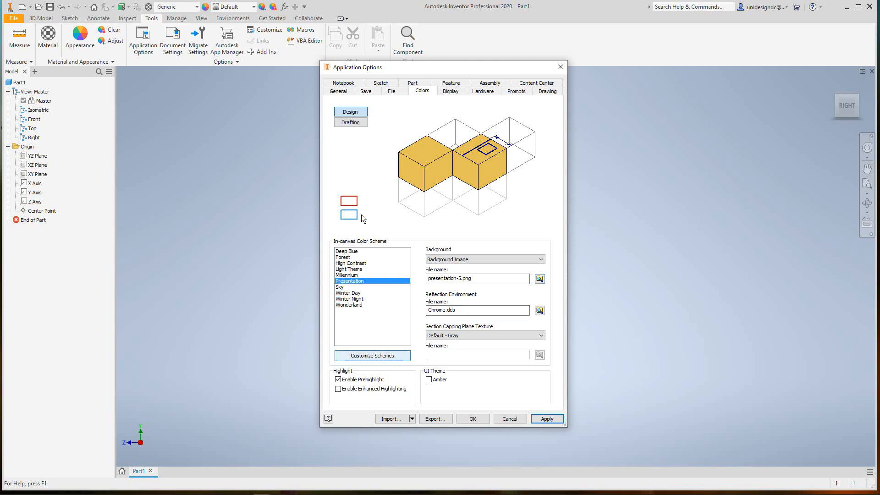
pyautogui.click(373, 355)
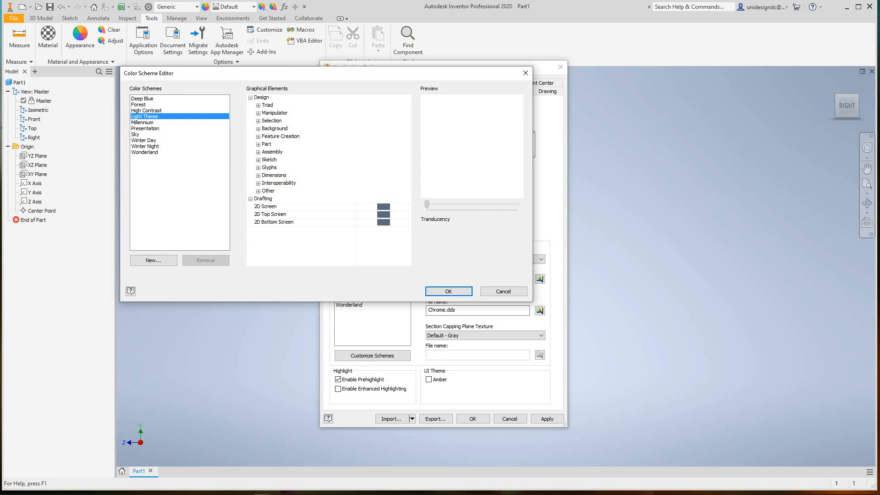
pyautogui.click(258, 128)
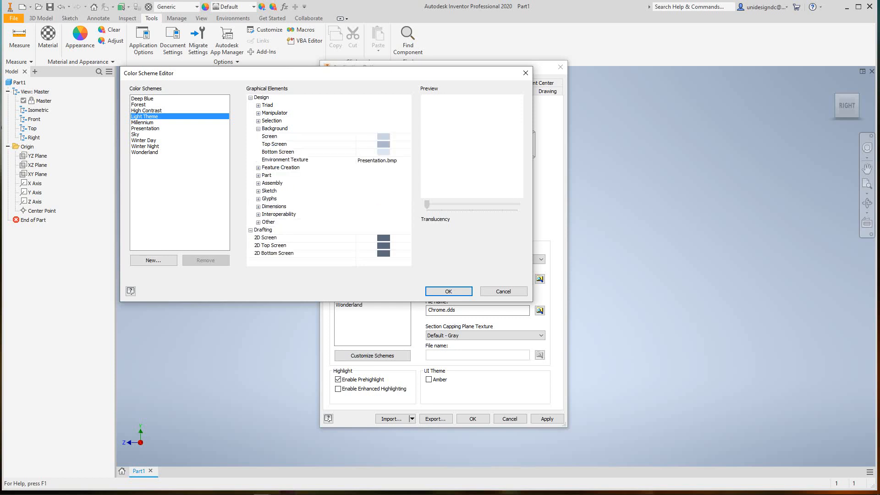
# Step: Set the Background Screen colour to dark blue
pyautogui.click(269, 137)
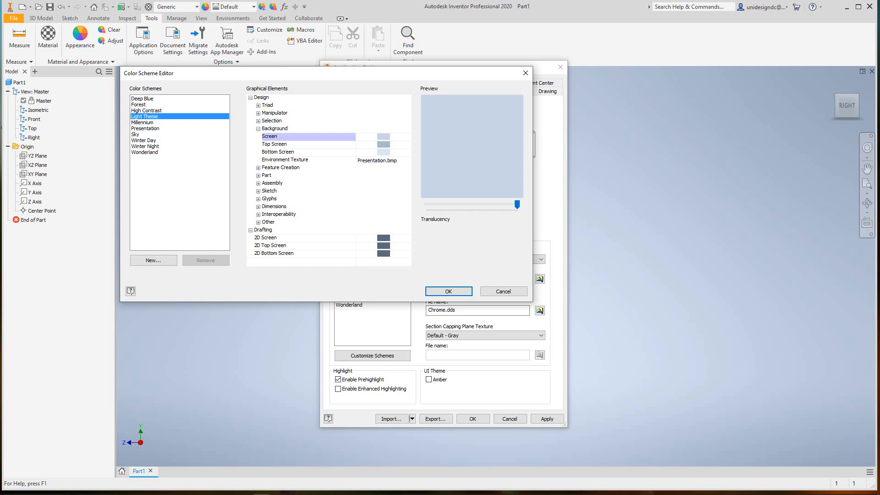
pyautogui.click(385, 136)
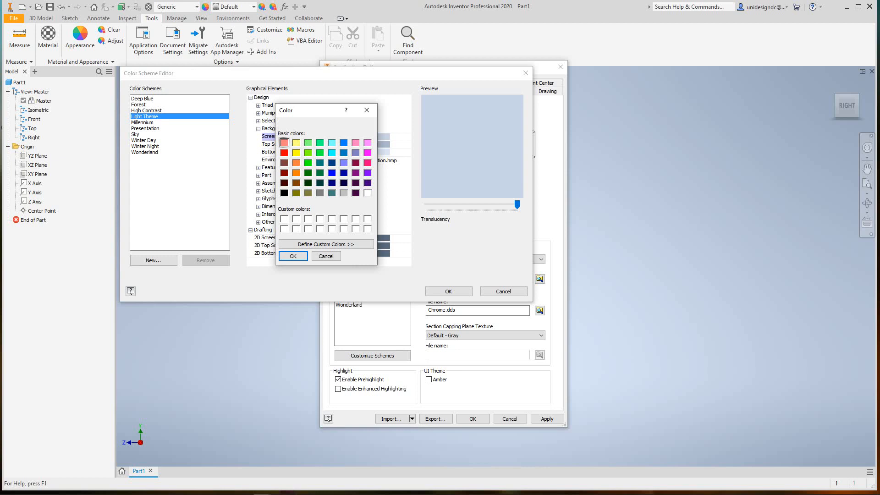
pyautogui.click(292, 256)
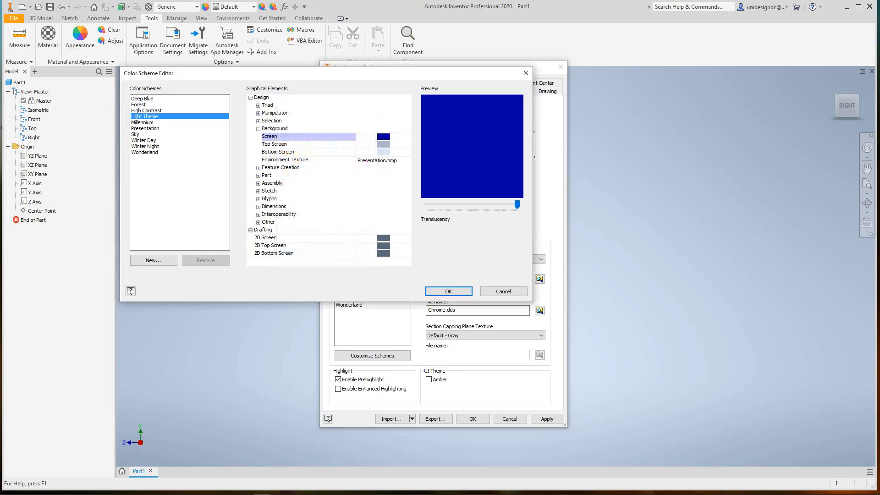
# Step: Adjust the background translucency to about 82, then cancel the Color Scheme Editor
pyautogui.moveTo(516, 205); pyautogui.dragTo(508, 195)
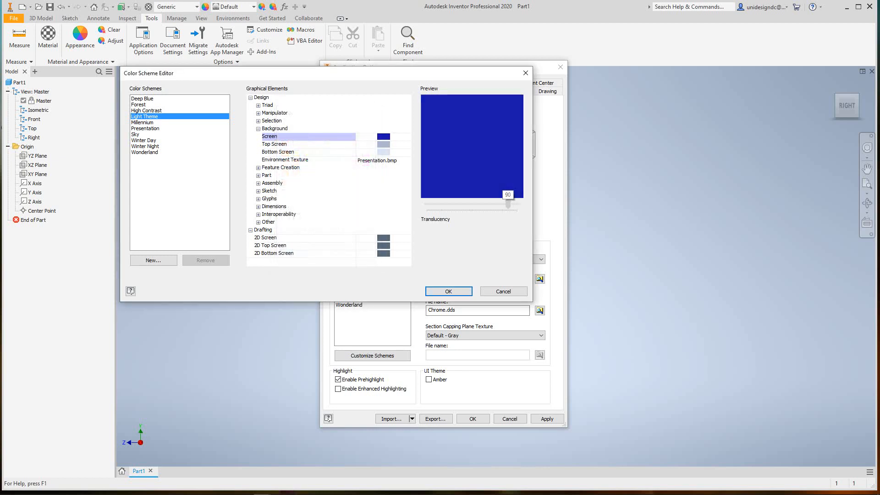
pyautogui.moveTo(507, 203); pyautogui.dragTo(435, 203)
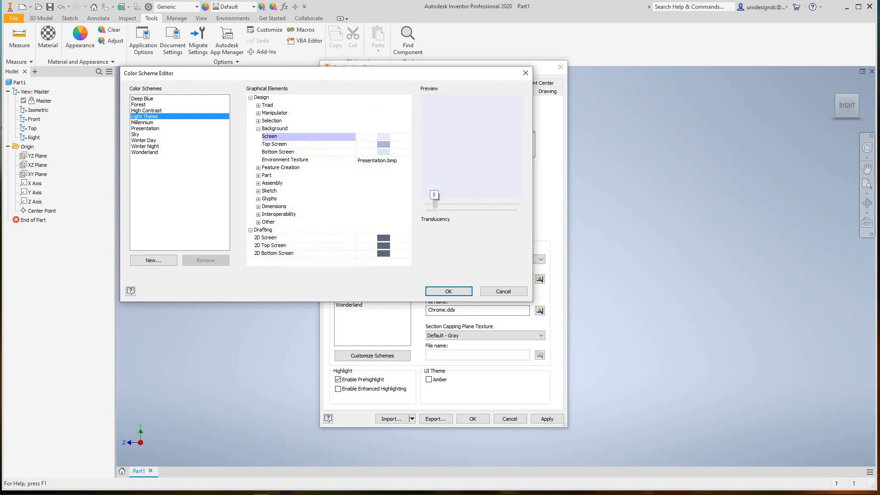
pyautogui.moveTo(434, 204); pyautogui.dragTo(502, 203)
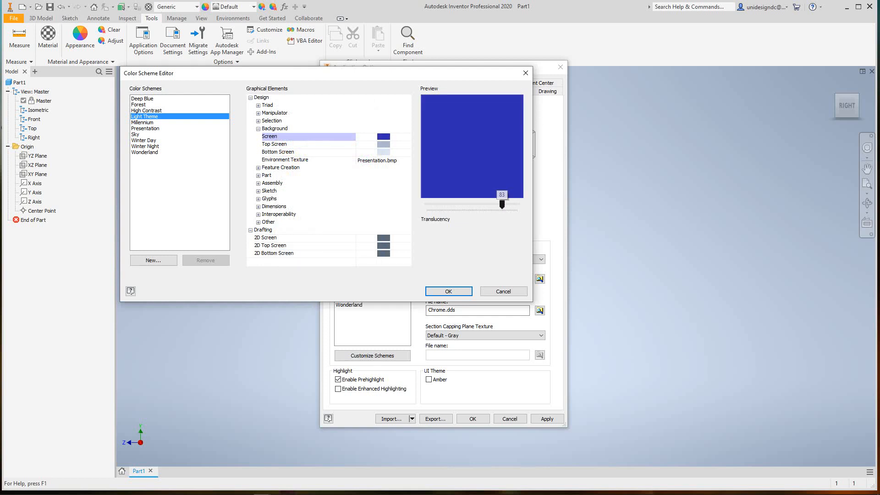
pyautogui.moveTo(502, 203); pyautogui.dragTo(501, 203)
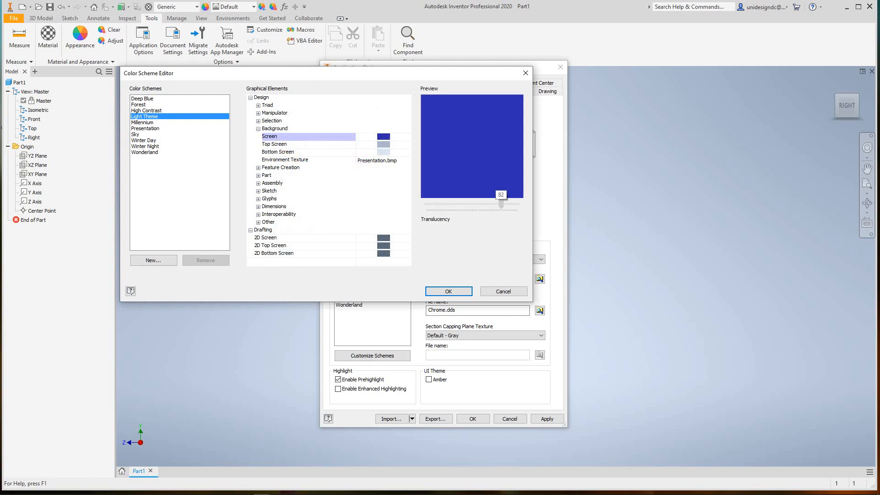
pyautogui.moveTo(500, 205); pyautogui.dragTo(471, 205)
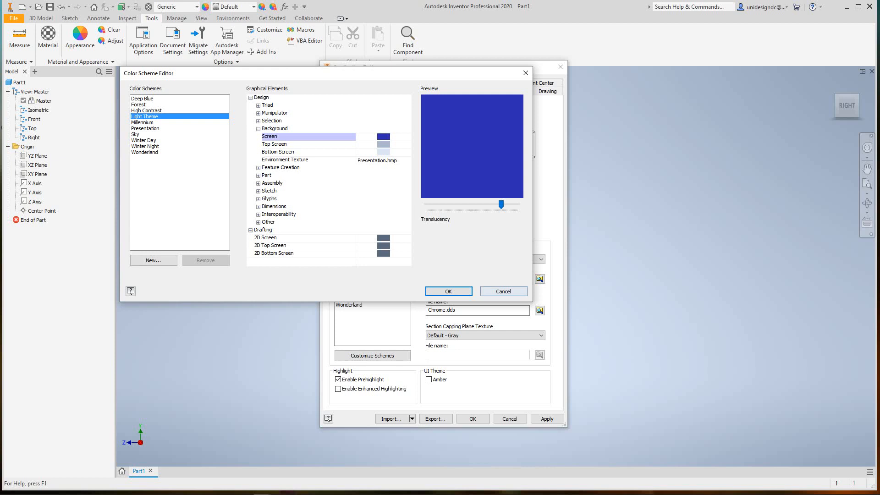
pyautogui.click(448, 291)
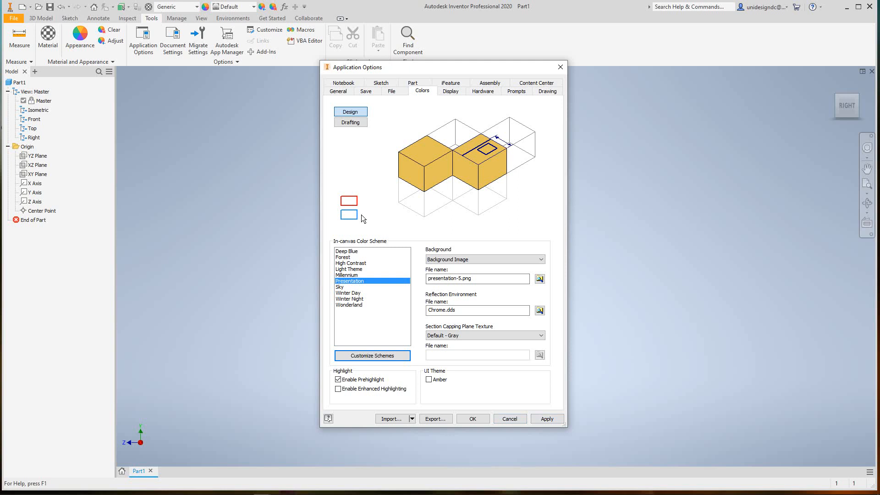
# Step: Reopen the Color Scheme Editor via Customize Schemes
pyautogui.click(372, 355)
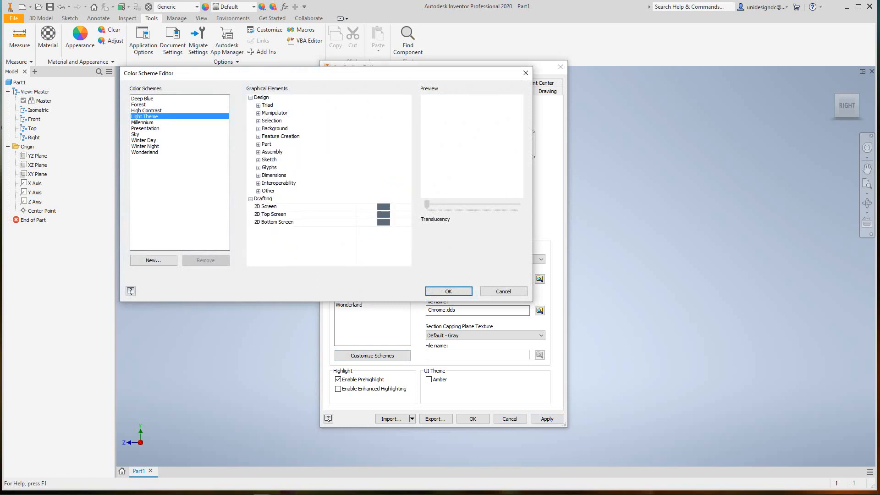
# Step: Change the Background Screen colour to olive, close the editor, and apply the Presentation scheme
pyautogui.click(258, 128)
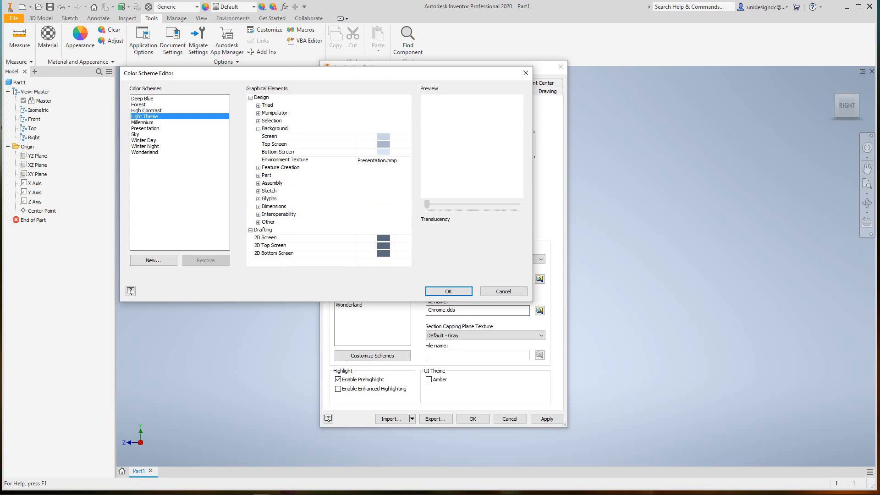
pyautogui.click(383, 136)
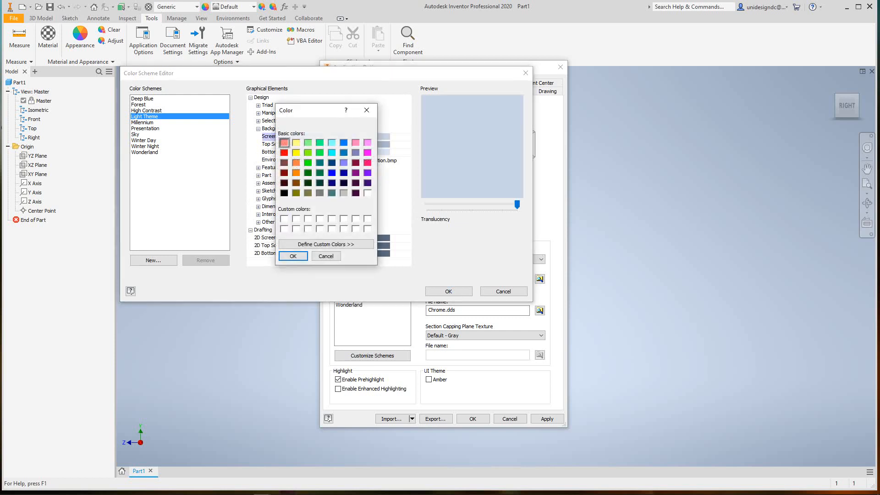
pyautogui.click(297, 192)
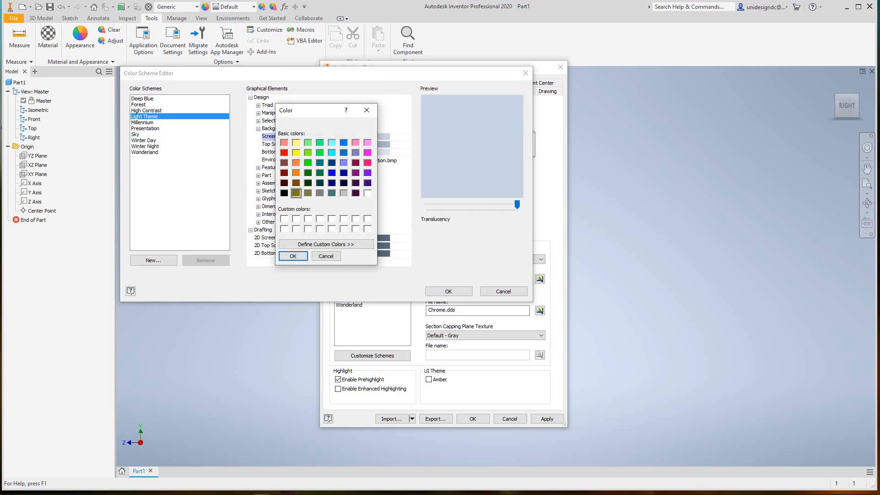
pyautogui.click(292, 256)
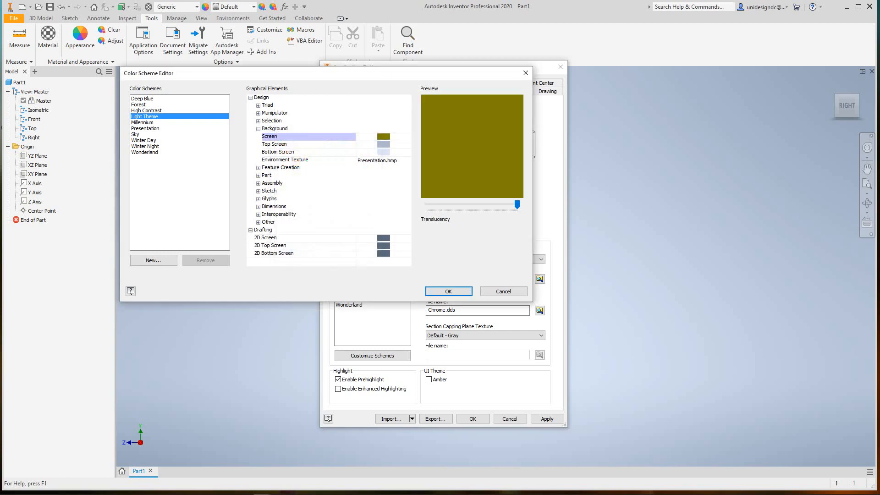
pyautogui.moveTo(517, 204); pyautogui.dragTo(469, 205)
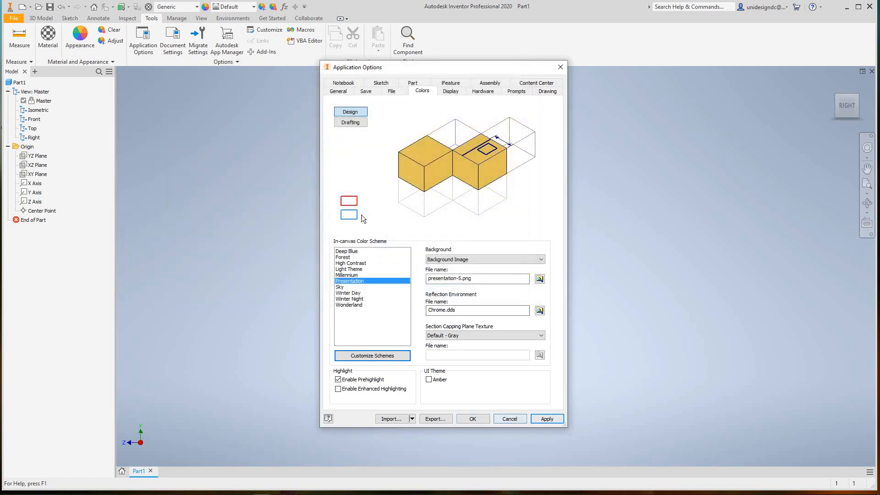
pyautogui.click(546, 419)
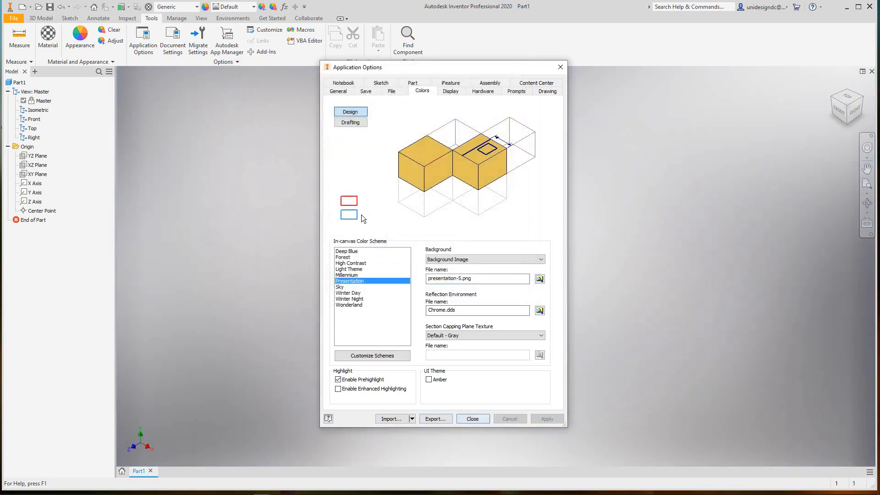